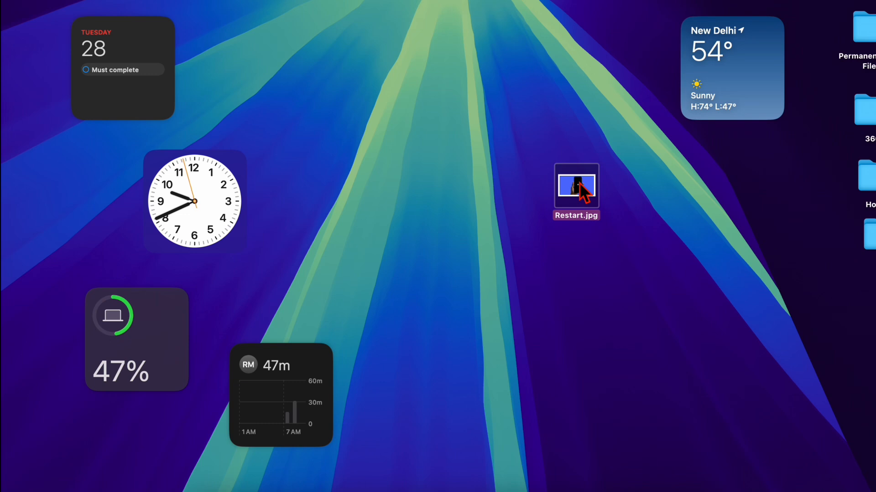
Step: Share Restart.jpg over AirDrop from its context menu and pick the nearby iPhone as recipient
{"action": "right_click", "coordinate": [576, 186]}
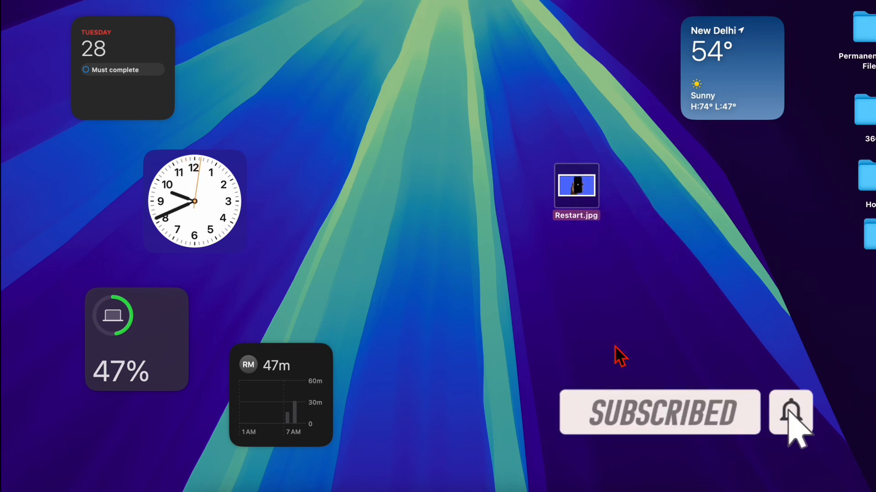
{"action": "right_click", "coordinate": [576, 185]}
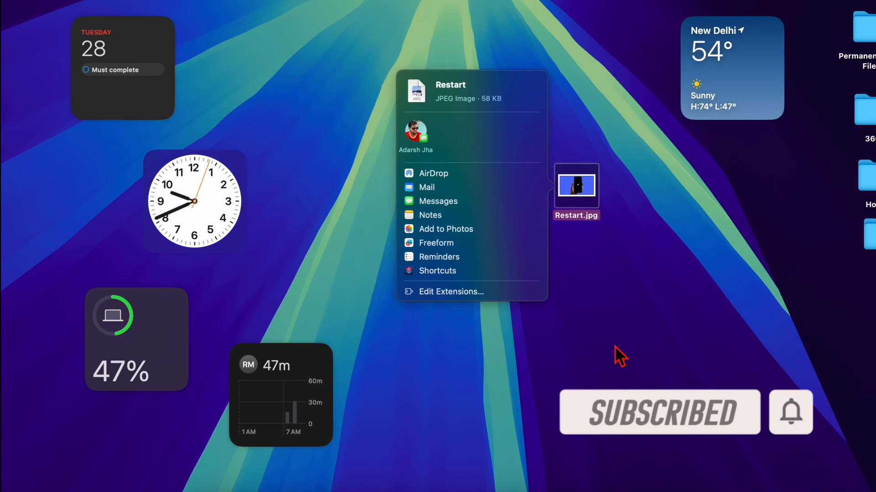
{"action": "mouse_move", "coordinate": [427, 187]}
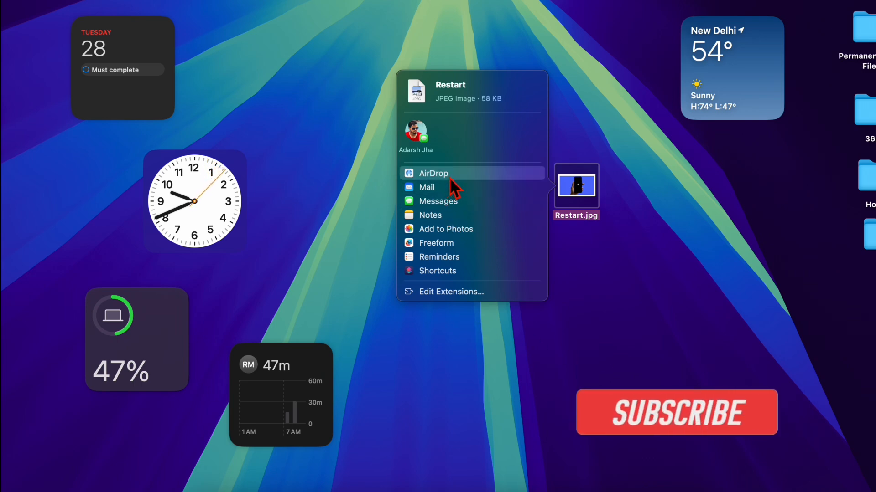
{"action": "left_click", "coordinate": [433, 174]}
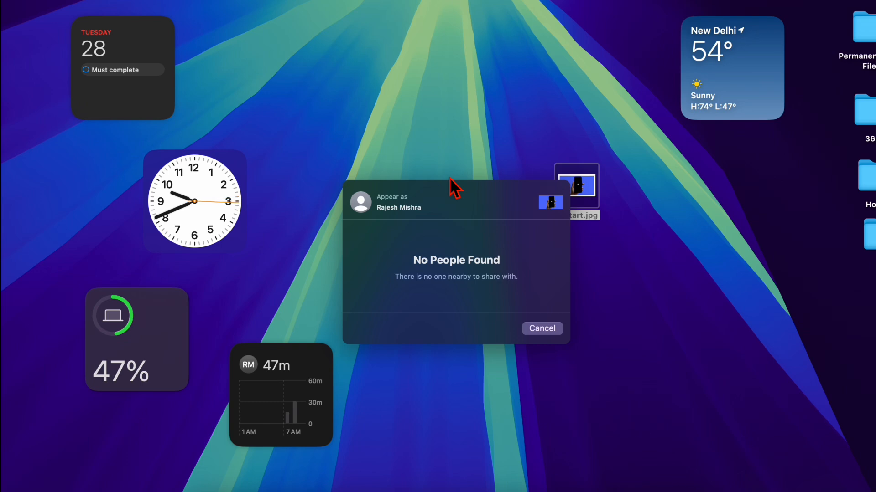
{"action": "mouse_move", "coordinate": [402, 203]}
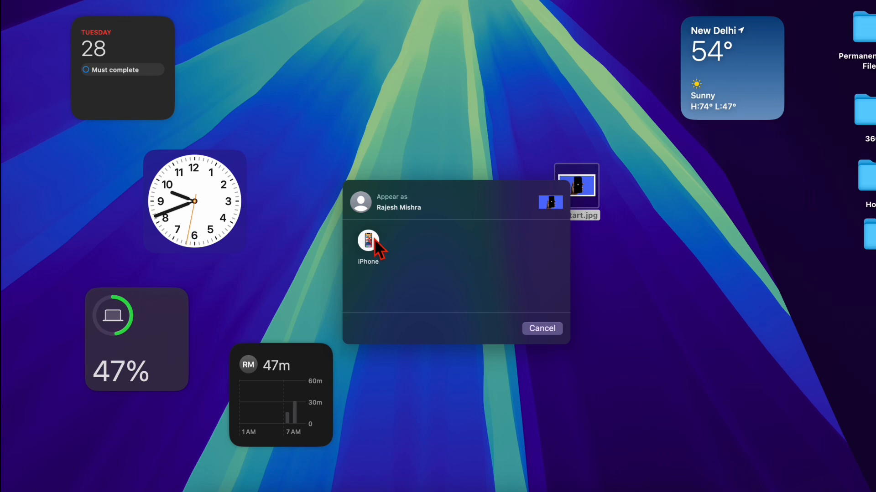
{"action": "left_click", "coordinate": [367, 246]}
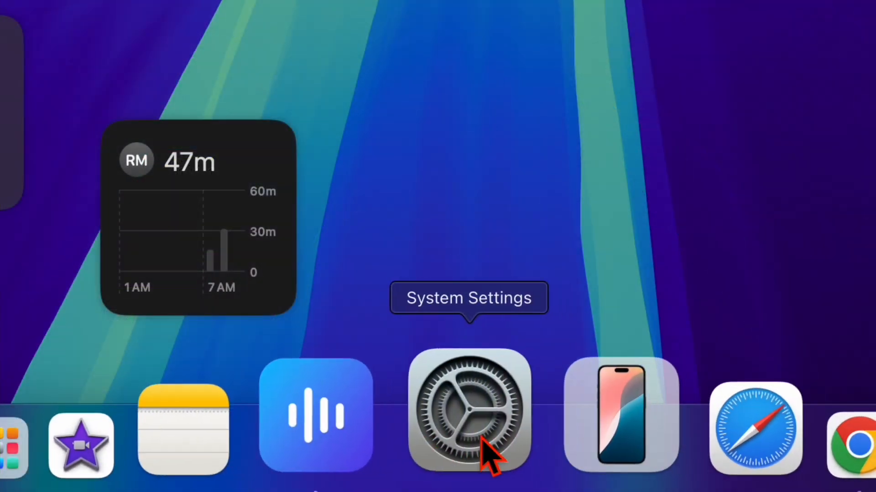
Step: In System Settings > AirDrop & Handoff, show the discoverability choices with Everyone selected
{"action": "left_click", "coordinate": [468, 413]}
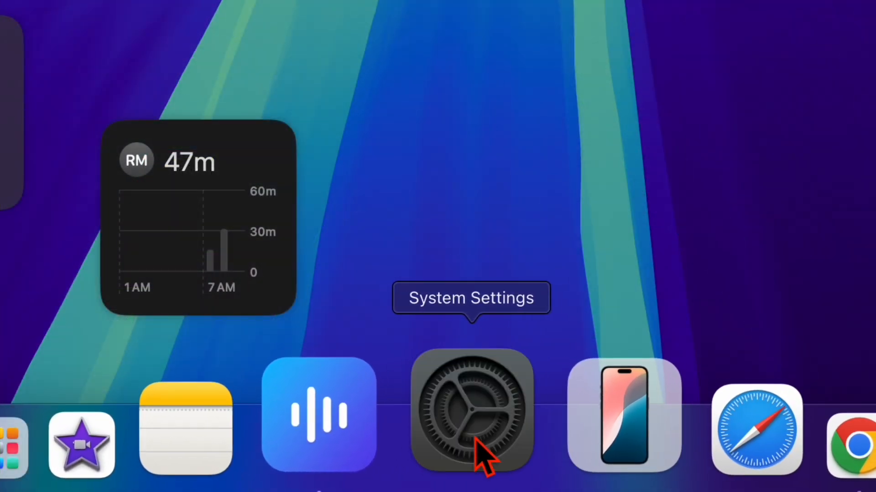
{"action": "left_click", "coordinate": [470, 412]}
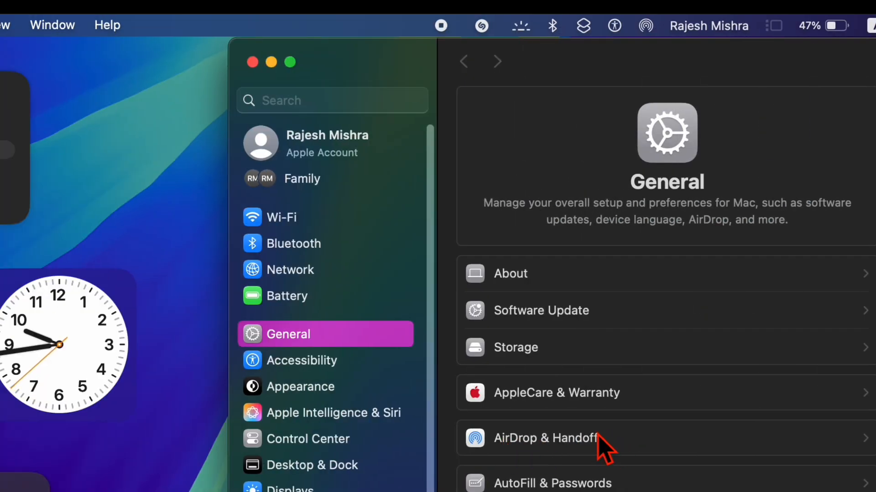
{"action": "mouse_move", "coordinate": [536, 458]}
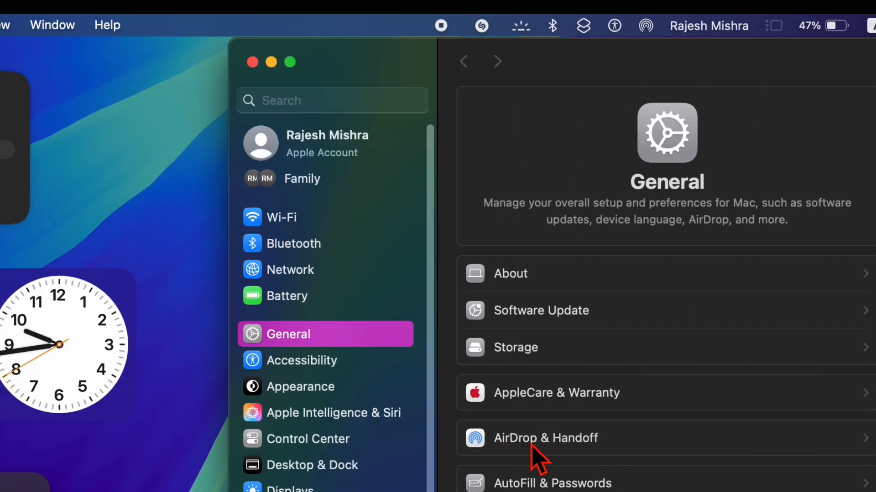
{"action": "left_click", "coordinate": [545, 438]}
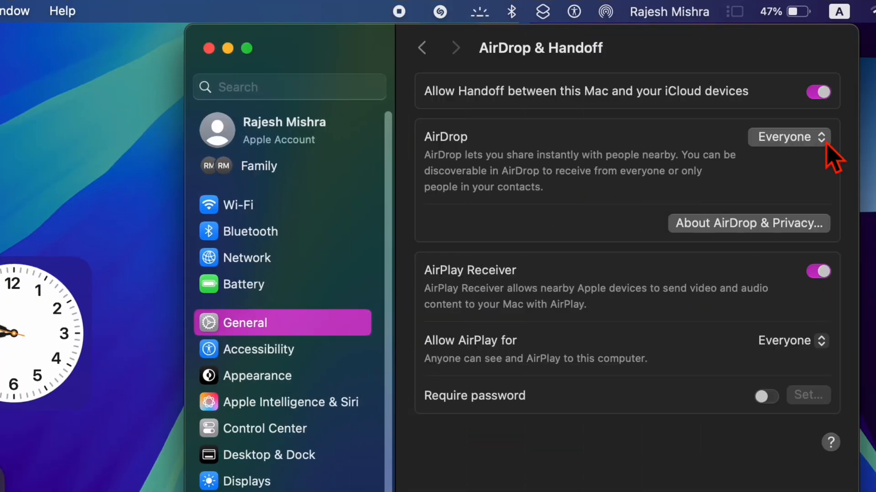
{"action": "left_click", "coordinate": [788, 137]}
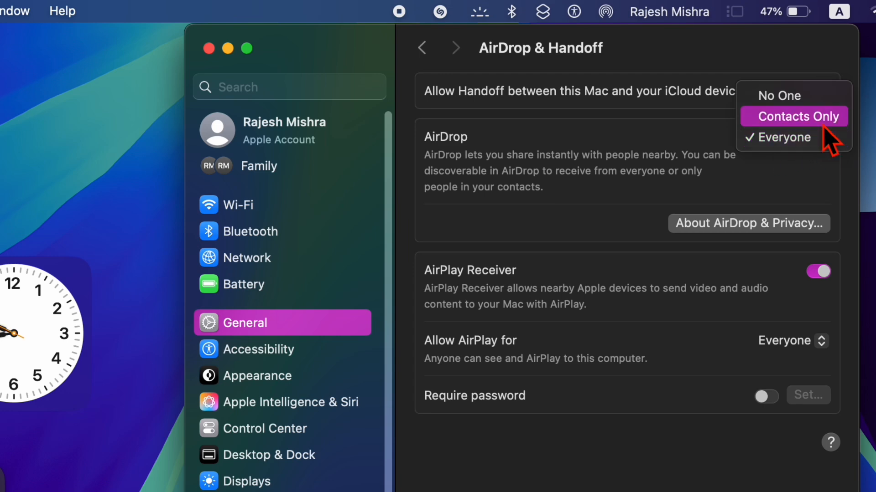
{"action": "mouse_move", "coordinate": [792, 138]}
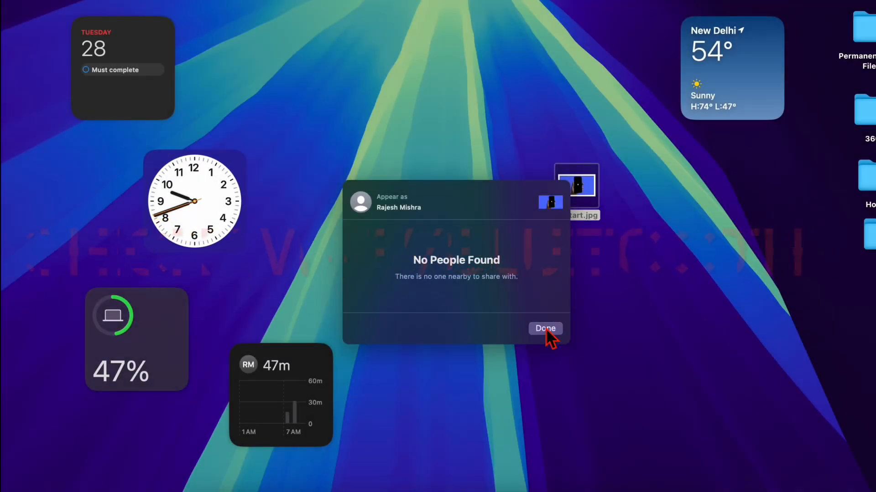
Step: Dismiss the empty AirDrop sheet with Done and reopen the Restart.jpg context menu
{"action": "left_click", "coordinate": [543, 329]}
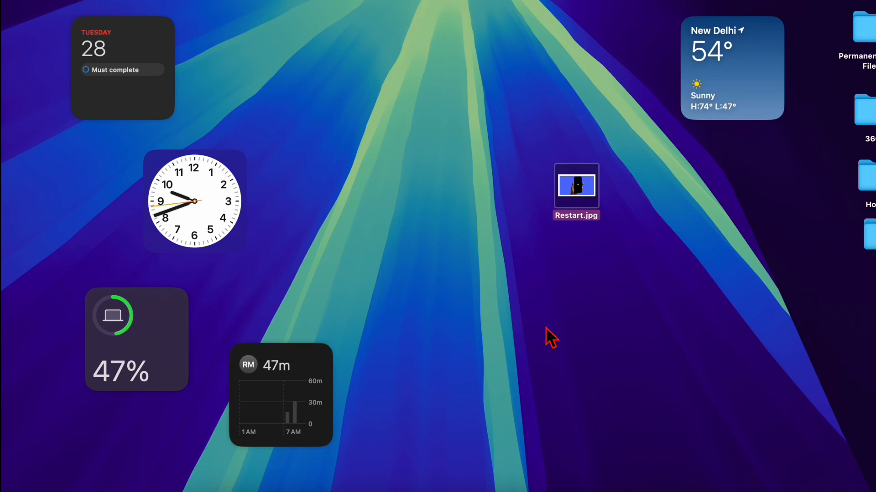
{"action": "right_click", "coordinate": [575, 186]}
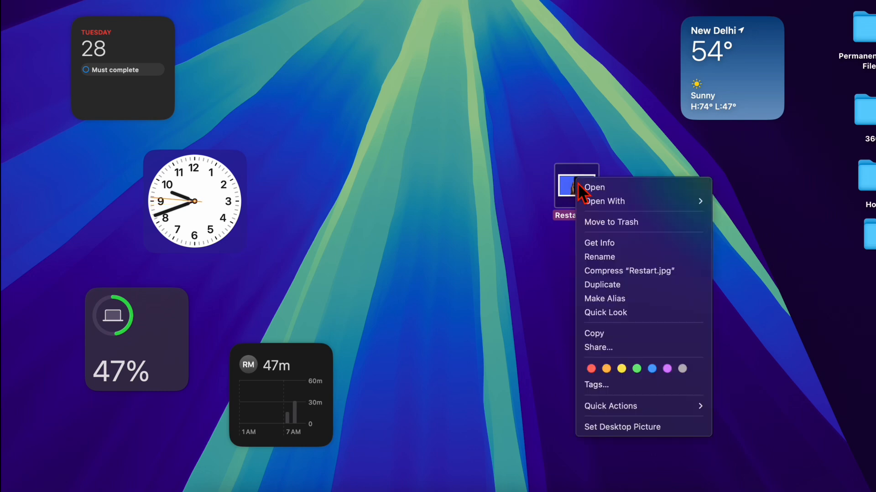
{"action": "mouse_move", "coordinate": [598, 348]}
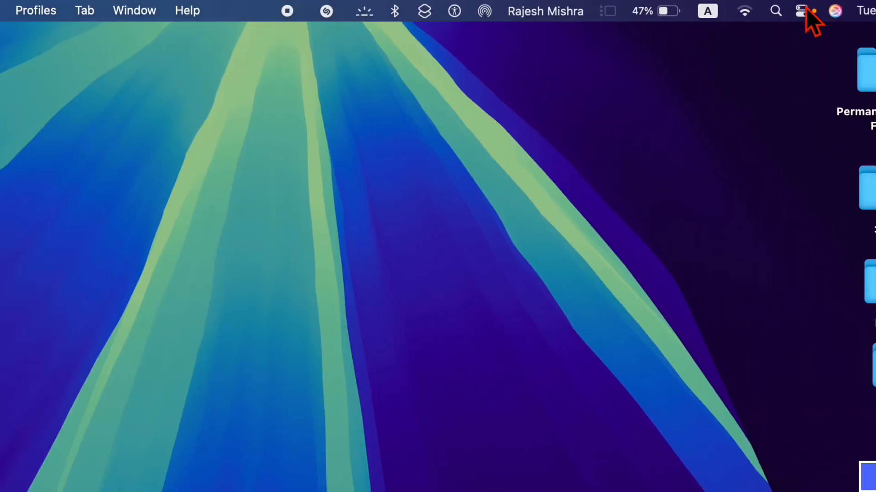
Step: From the Wi-Fi menu bar panel, join the first network listed under Known Networks
{"action": "left_click", "coordinate": [802, 11]}
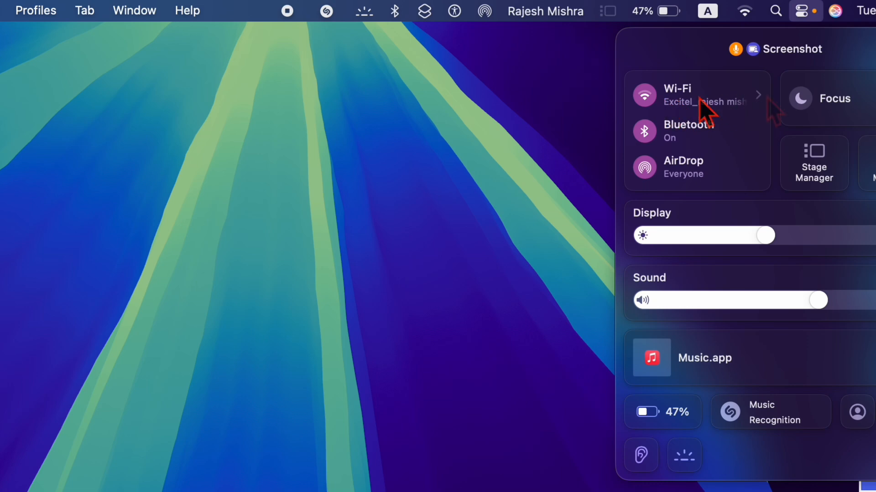
{"action": "left_click", "coordinate": [697, 94]}
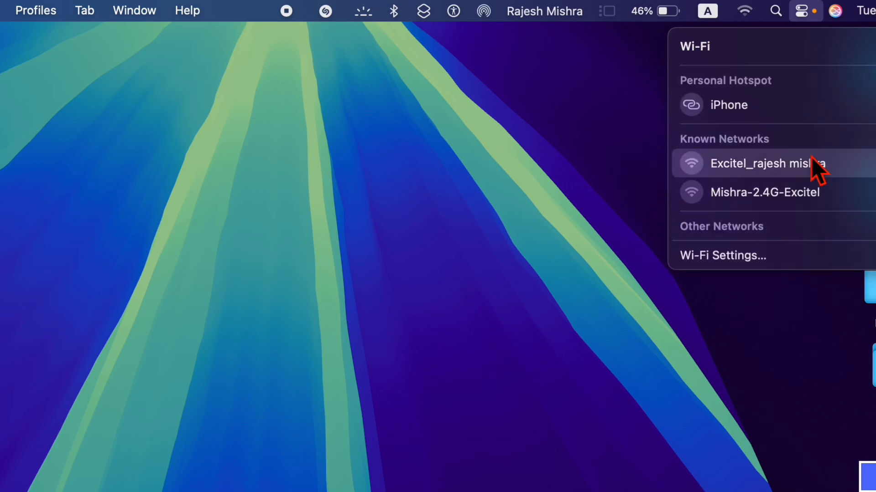
{"action": "left_click", "coordinate": [805, 11]}
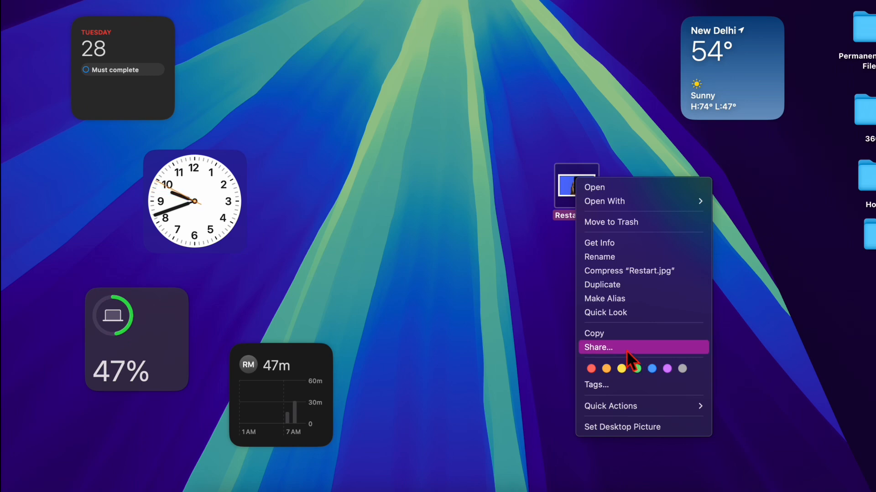
Step: Choose Restart… from the Apple menu so the Mac's sharing services start fresh
{"action": "left_click", "coordinate": [598, 348]}
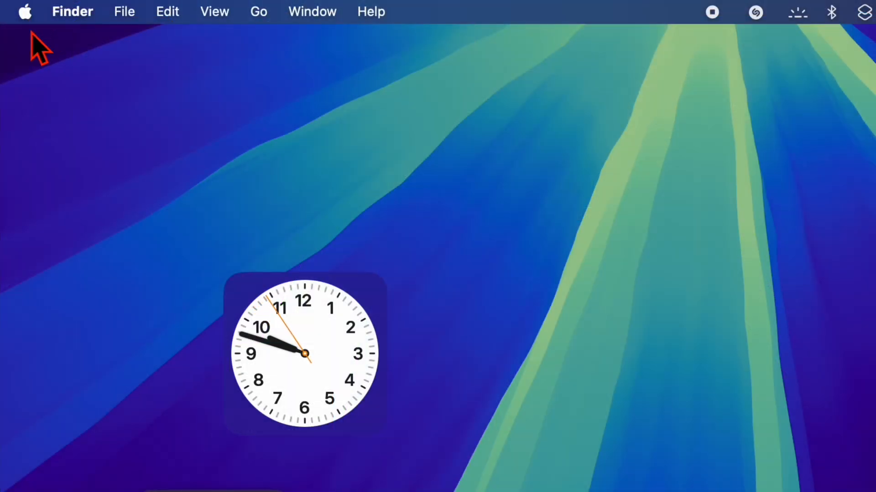
{"action": "left_click", "coordinate": [25, 11]}
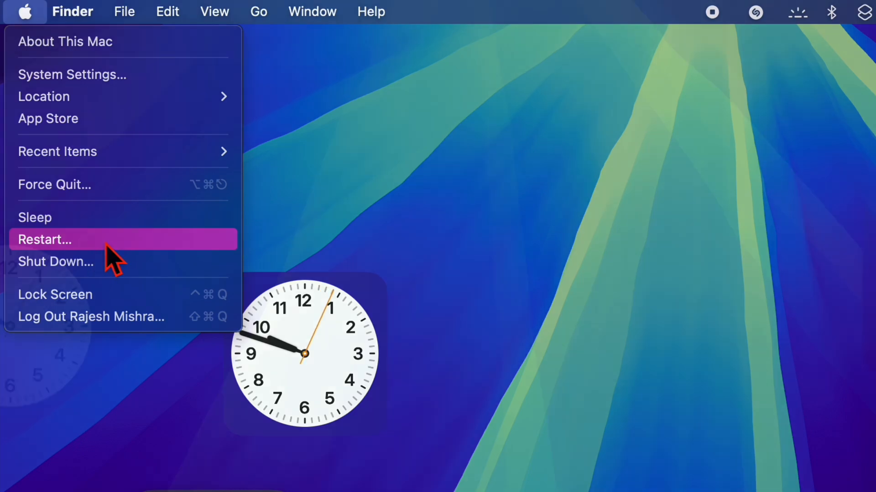
{"action": "left_click", "coordinate": [46, 240]}
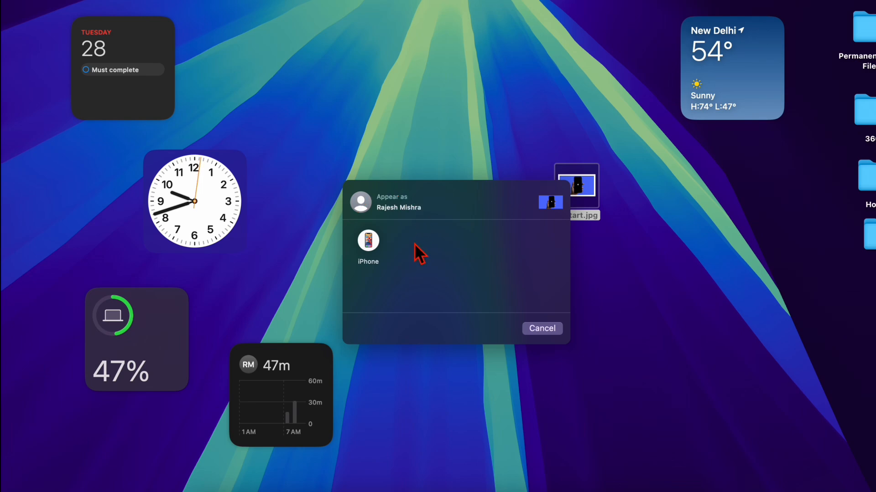
Step: Choose Share… on Restart.jpg so the sheet lists the nearby iPhone for AirDrop
{"action": "right_click", "coordinate": [575, 186]}
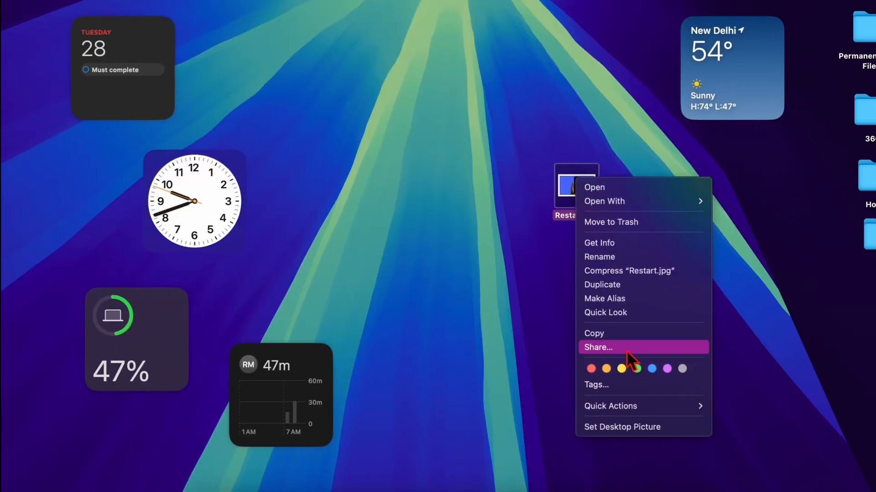
{"action": "left_click", "coordinate": [598, 347]}
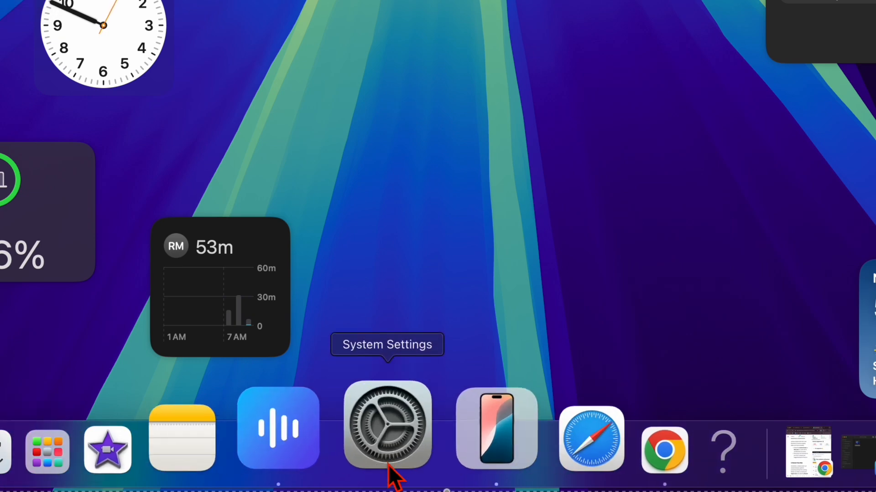
Step: Reopen System Settings and go to General > Software Update
{"action": "left_click", "coordinate": [387, 427]}
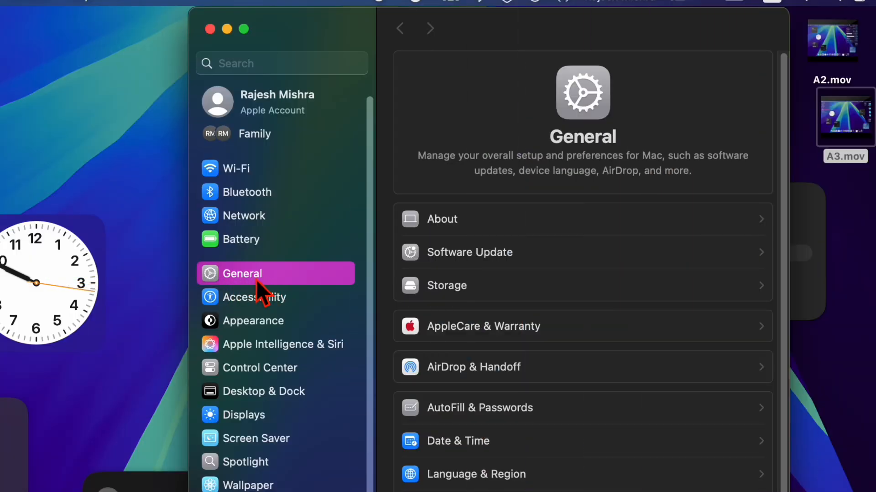
{"action": "mouse_move", "coordinate": [447, 273]}
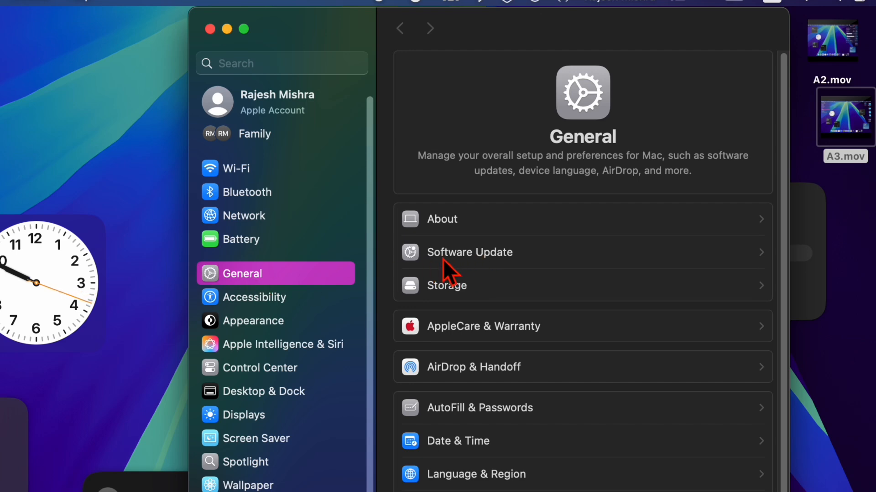
{"action": "left_click", "coordinate": [469, 252]}
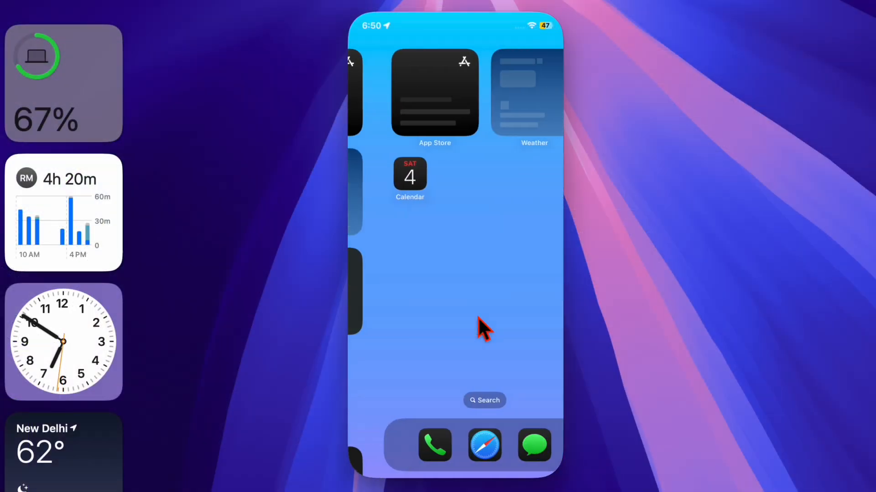
Step: Switch the mirrored iPhone's home-screen icons to the Tinted style with a blue hue
{"action": "scroll", "scroll_direction": "left", "scroll_amount": 3}
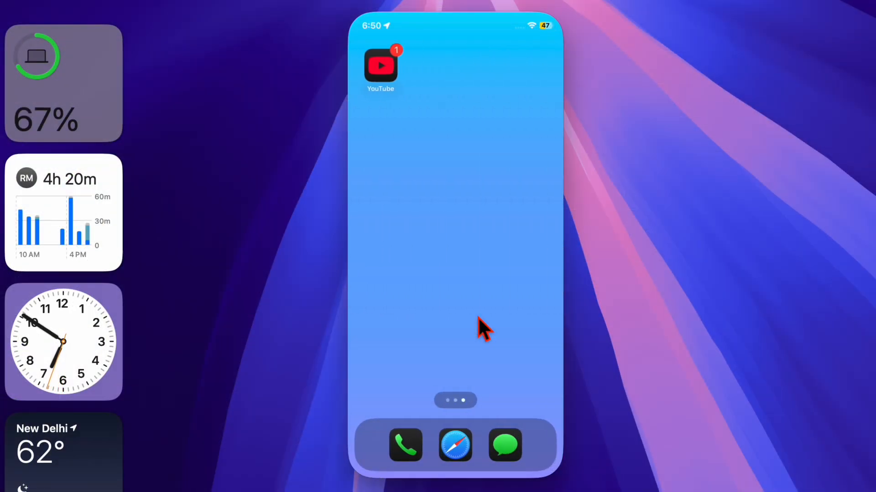
{"action": "mouse_move", "coordinate": [469, 274]}
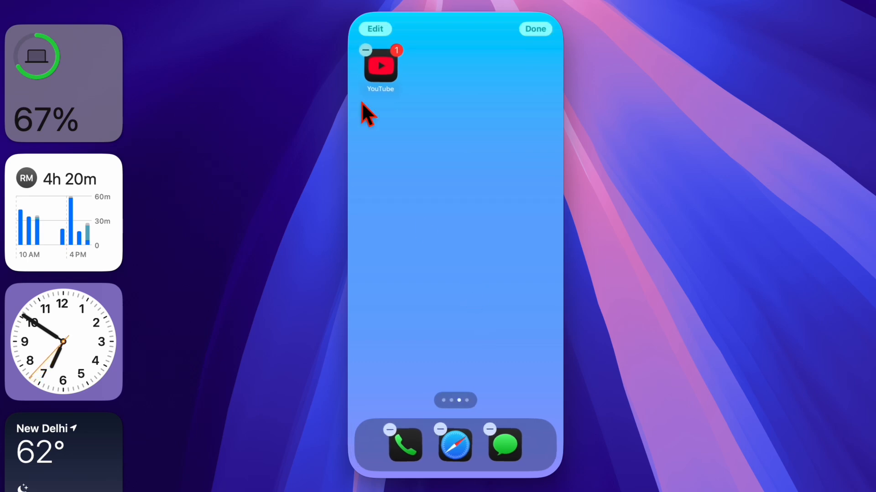
{"action": "left_click", "coordinate": [375, 28]}
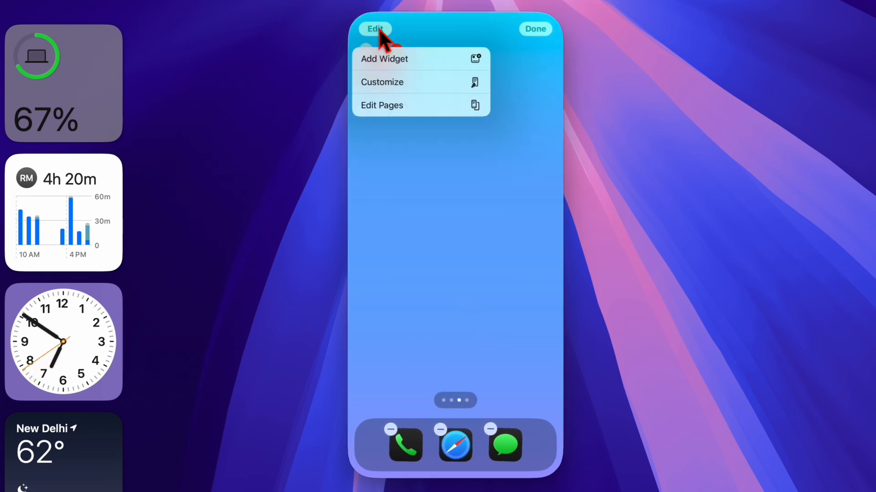
{"action": "left_click", "coordinate": [381, 82]}
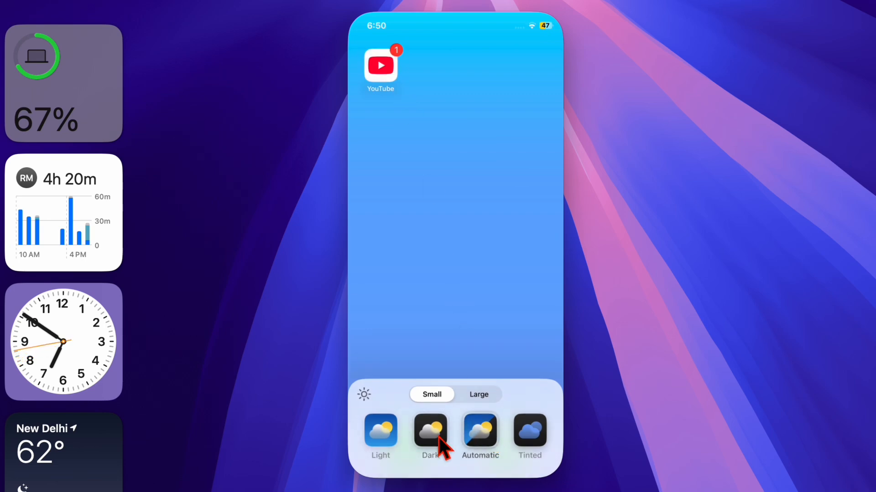
{"action": "left_click", "coordinate": [380, 434]}
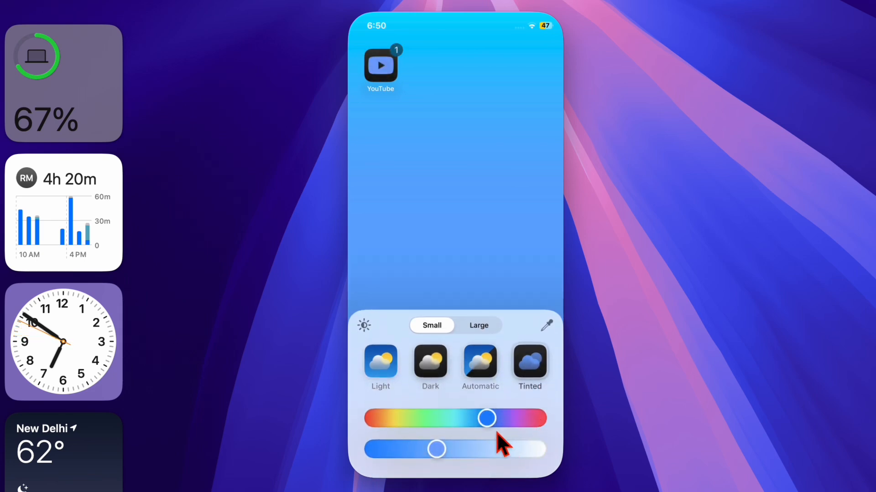
{"action": "left_click_drag", "start_coordinate": [486, 418], "coordinate": [466, 417]}
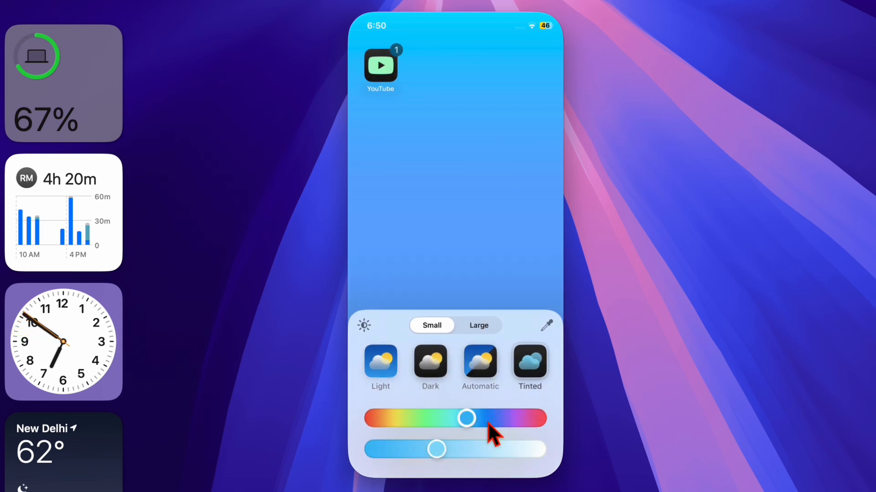
{"action": "left_click_drag", "start_coordinate": [466, 419], "coordinate": [479, 419]}
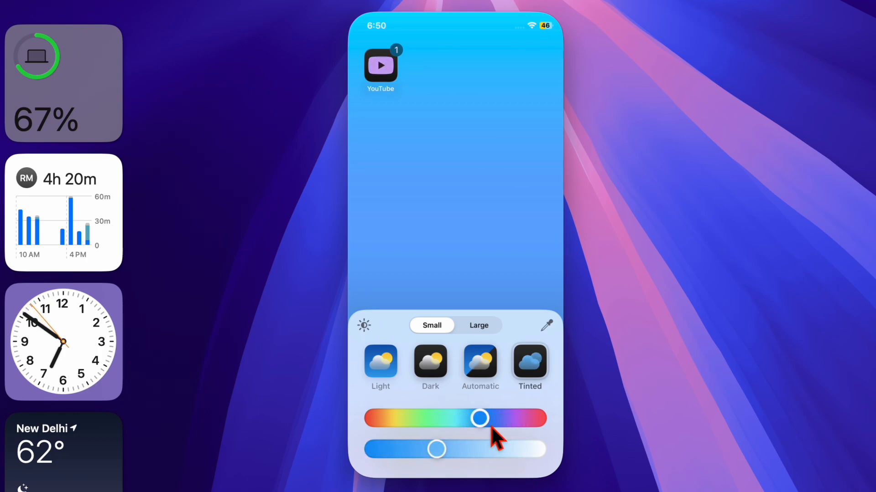